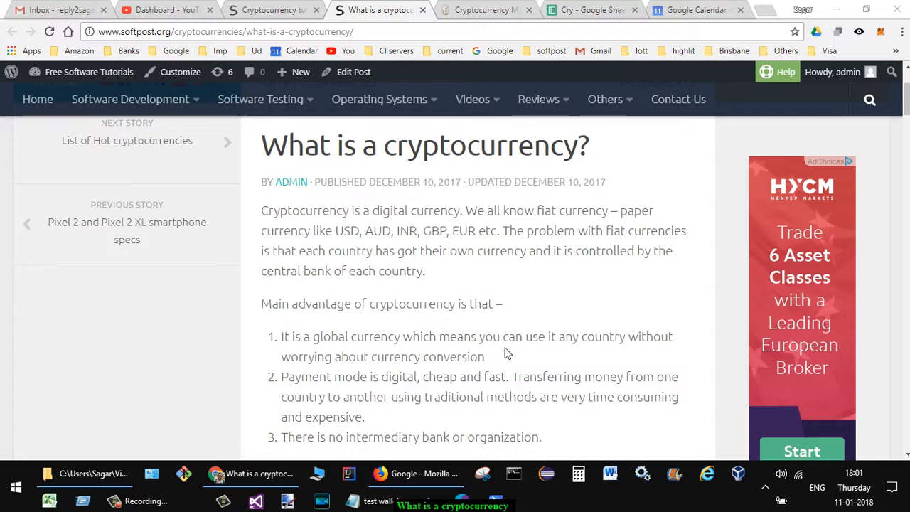
{"action": "mouse_move", "coordinate": [480, 317]}
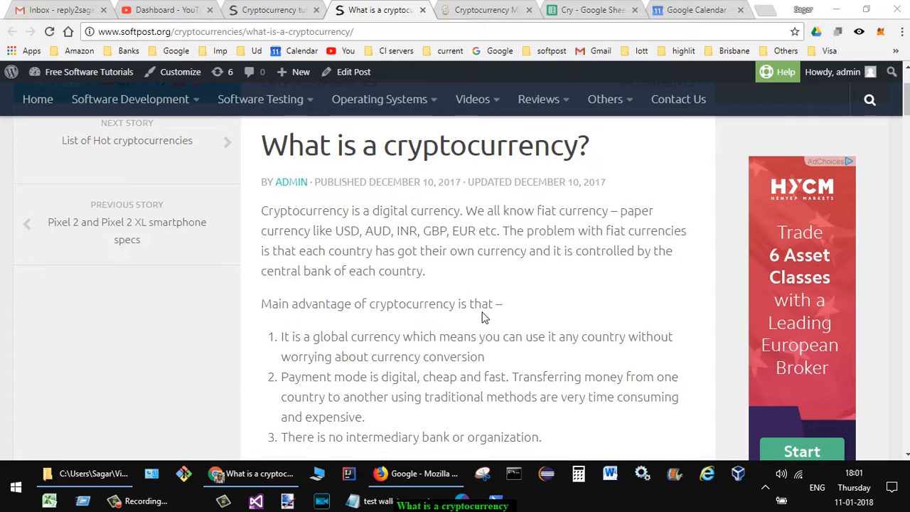
{"action": "scroll", "scroll_direction": "down", "scroll_amount": 3}
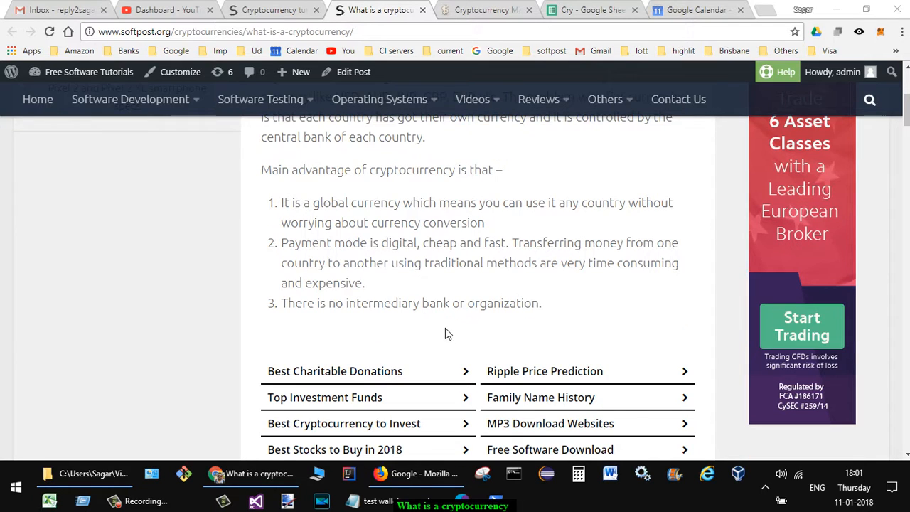
{"action": "mouse_move", "coordinate": [446, 333]}
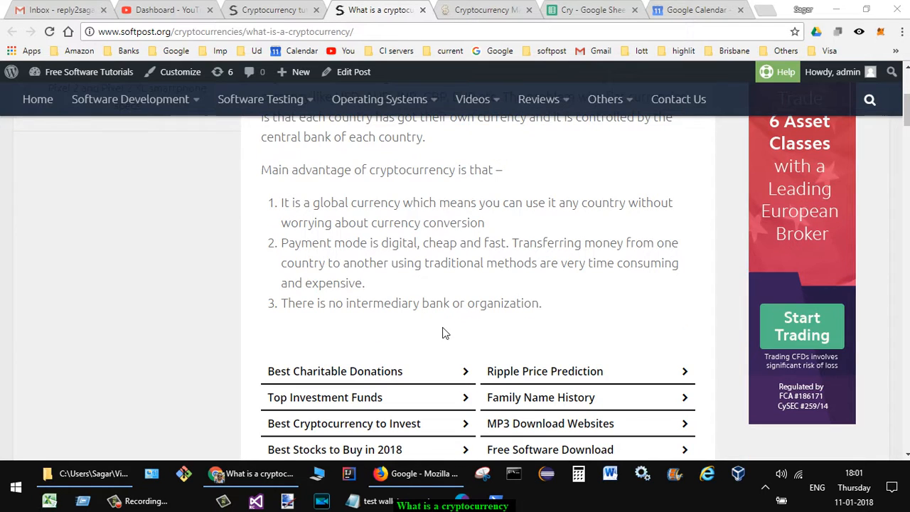
{"action": "mouse_move", "coordinate": [405, 307]}
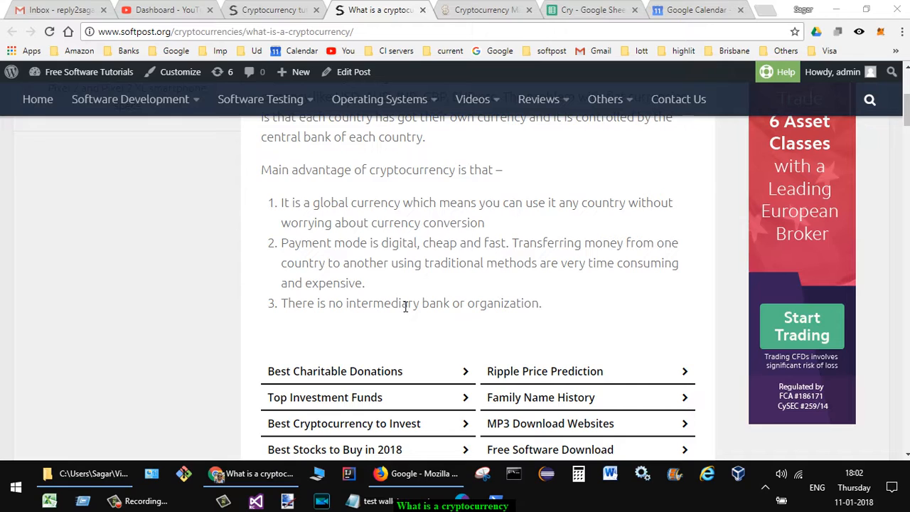
{"action": "mouse_move", "coordinate": [456, 291]}
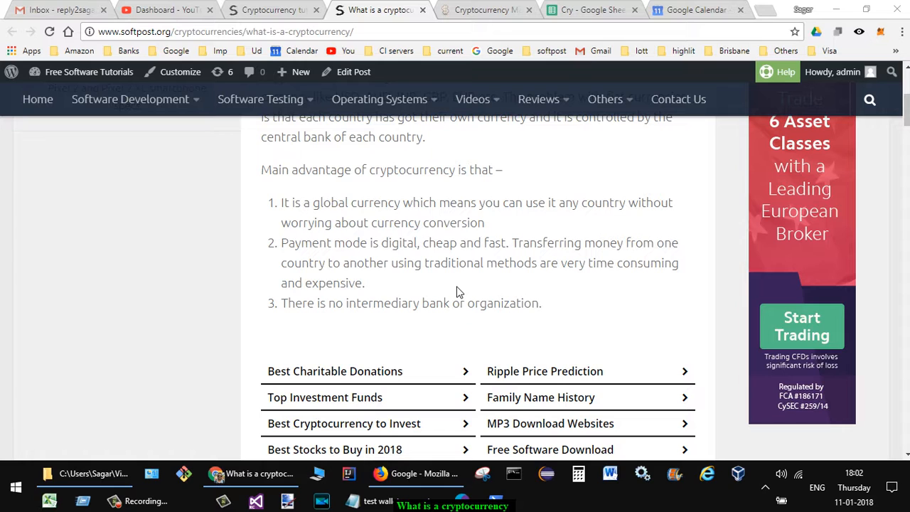
{"action": "scroll", "scroll_direction": "up", "scroll_amount": 3}
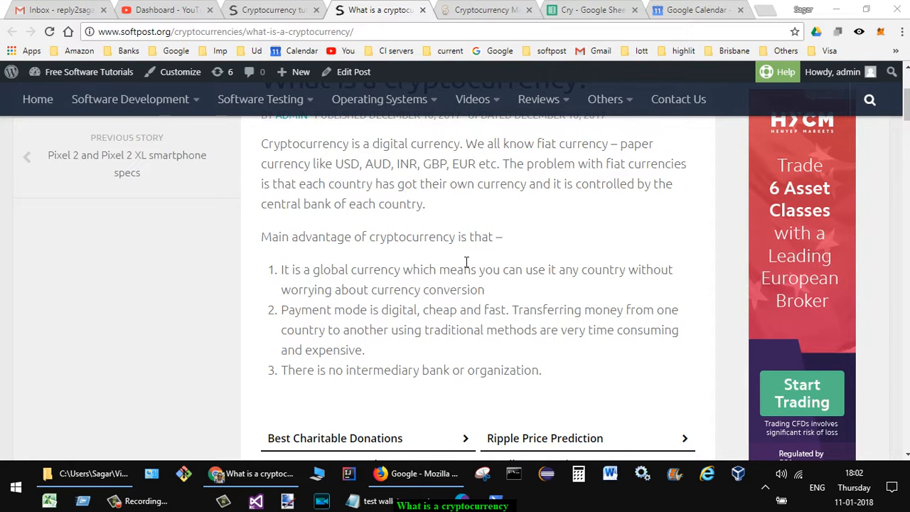
{"action": "scroll", "scroll_direction": "up", "scroll_amount": 3}
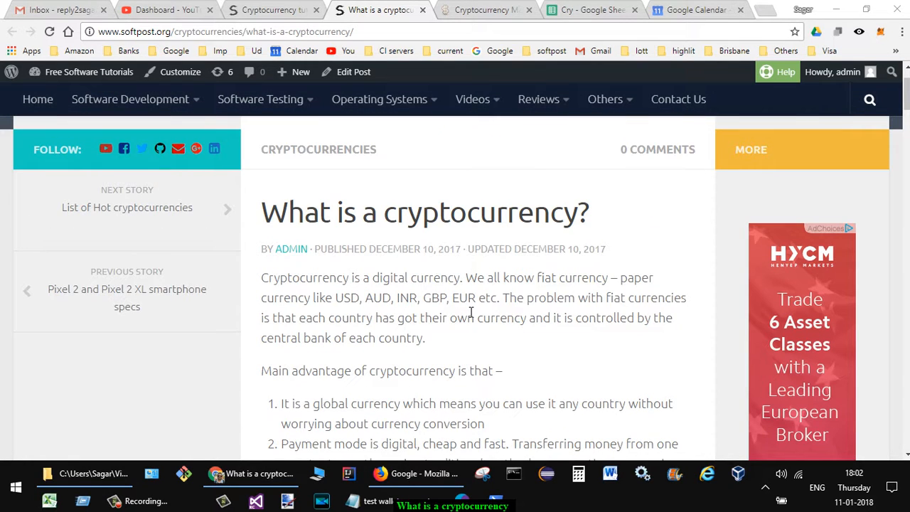